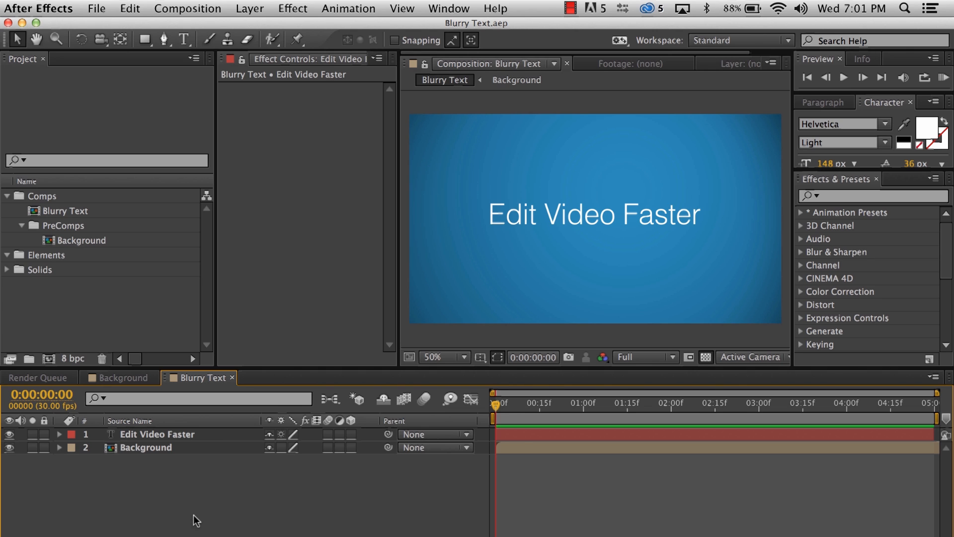
- Apply the Gaussian Blur effect to the 'Edit Video Faster' text layer
left_click(157, 434)
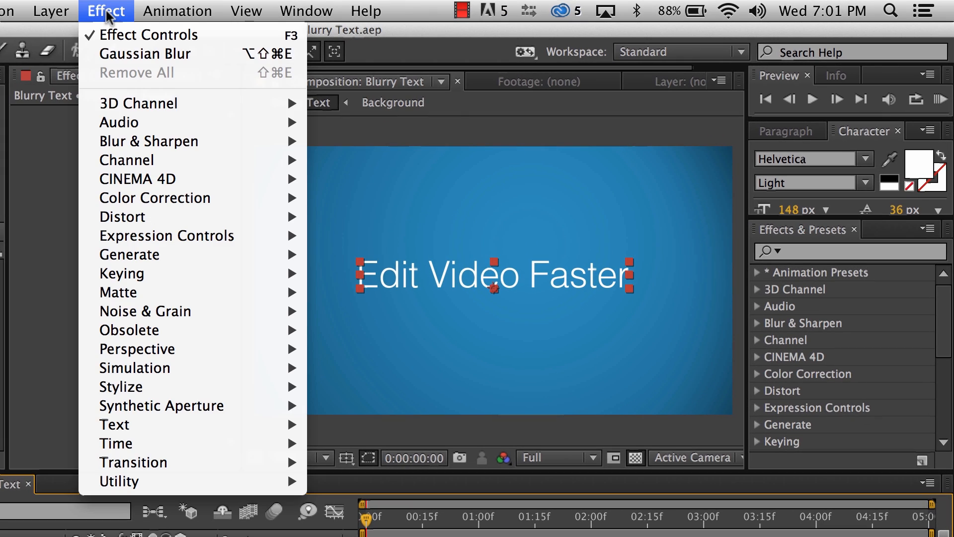
mouse_move(148, 141)
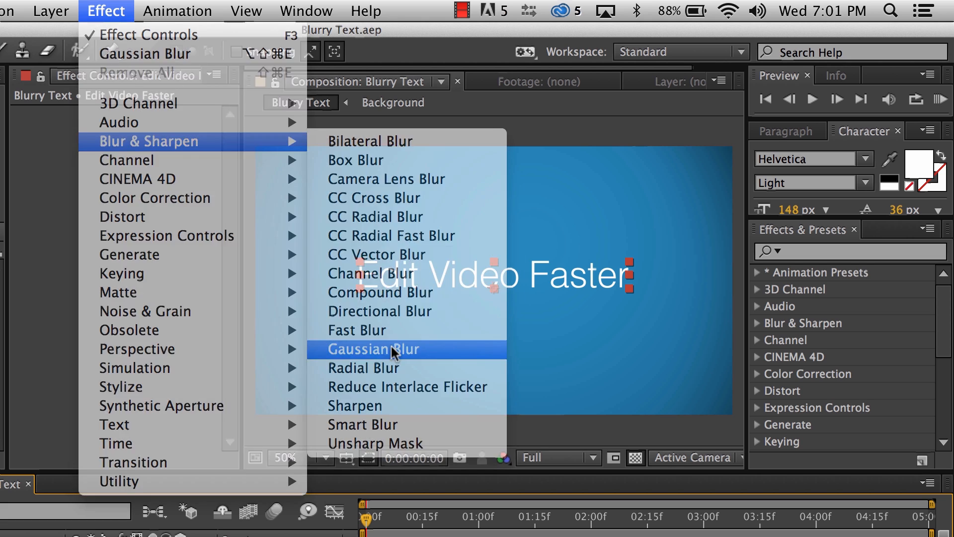
left_click(373, 348)
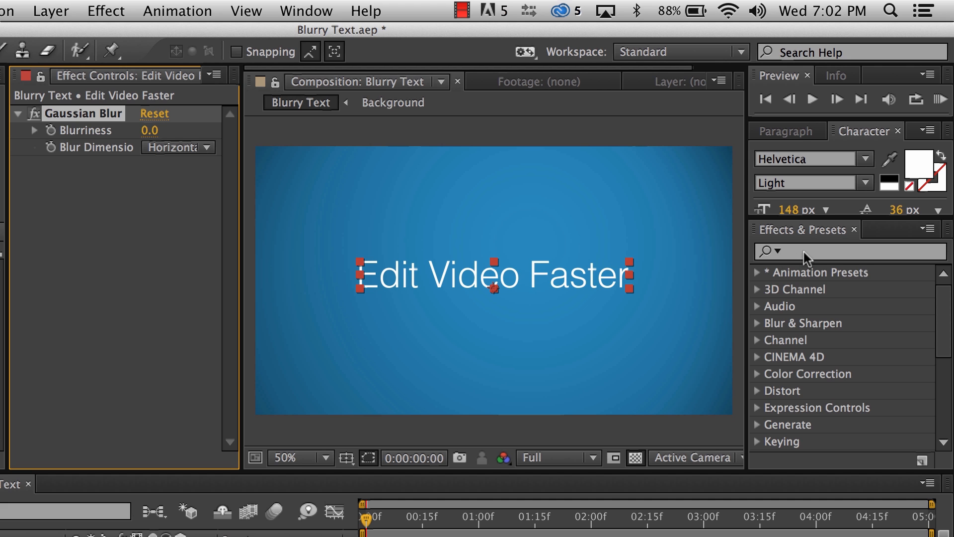
- Search the Effects & Presets panel for 'gaus' to list Gaussian Blur
type("gaus")
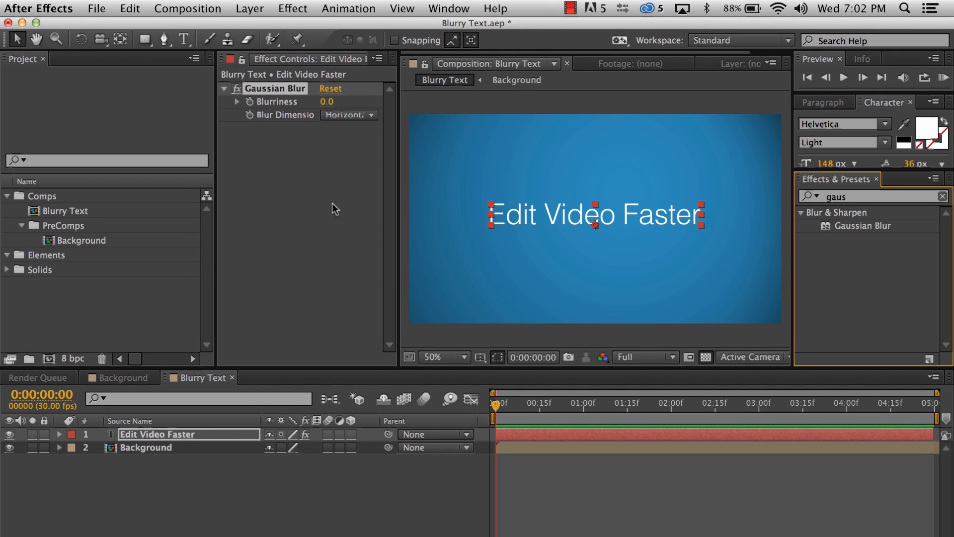
mouse_move(500, 407)
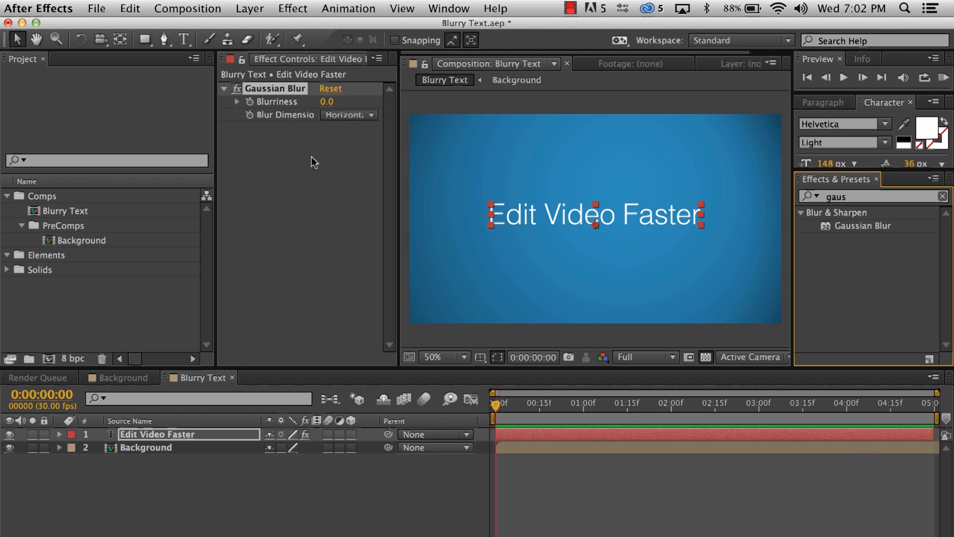
mouse_move(288, 132)
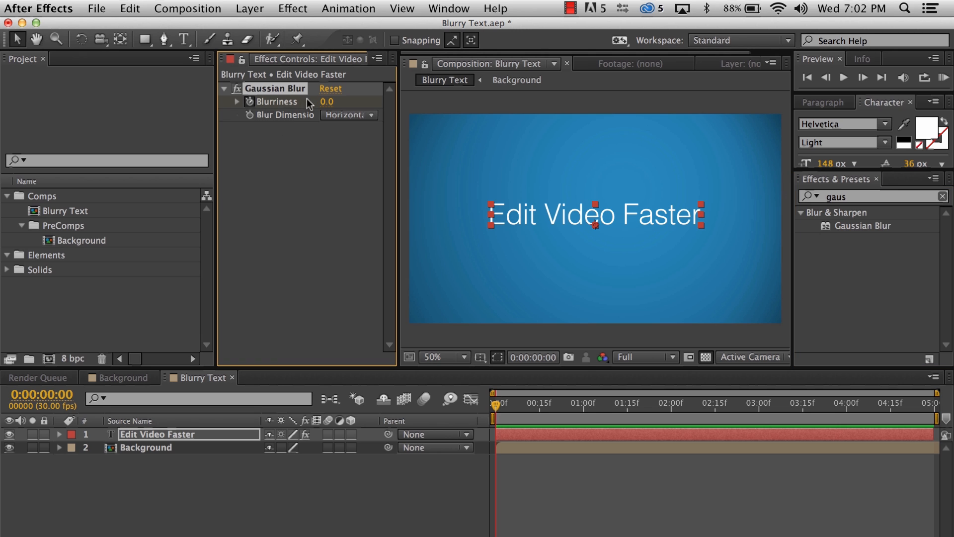
- Keyframe Blurriness at 100 at the start and move the time indicator to about 3 seconds
type("100")
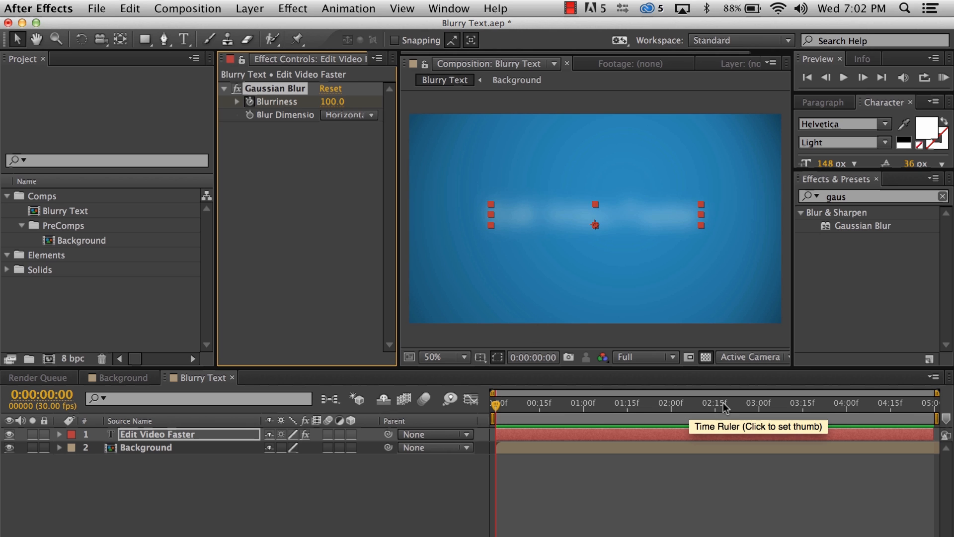
left_click(753, 402)
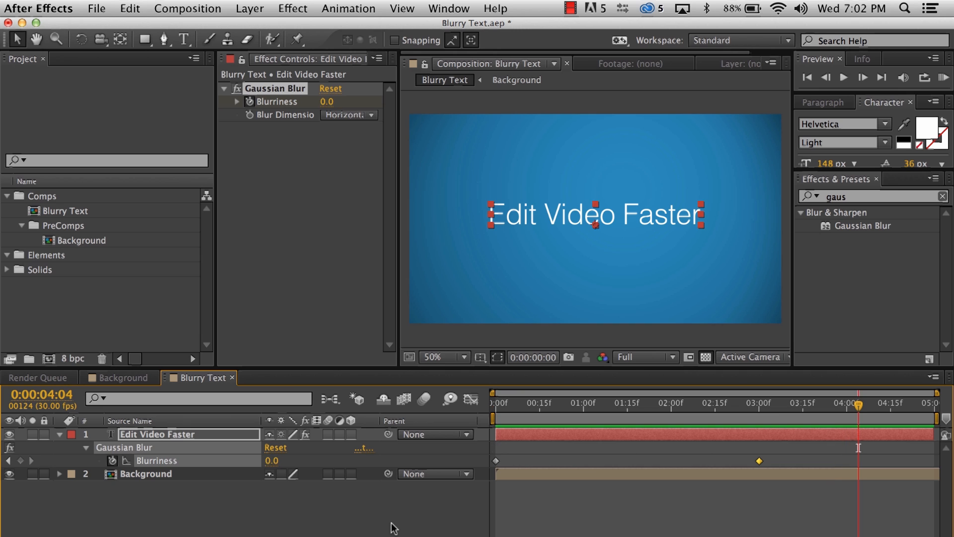
mouse_move(401, 513)
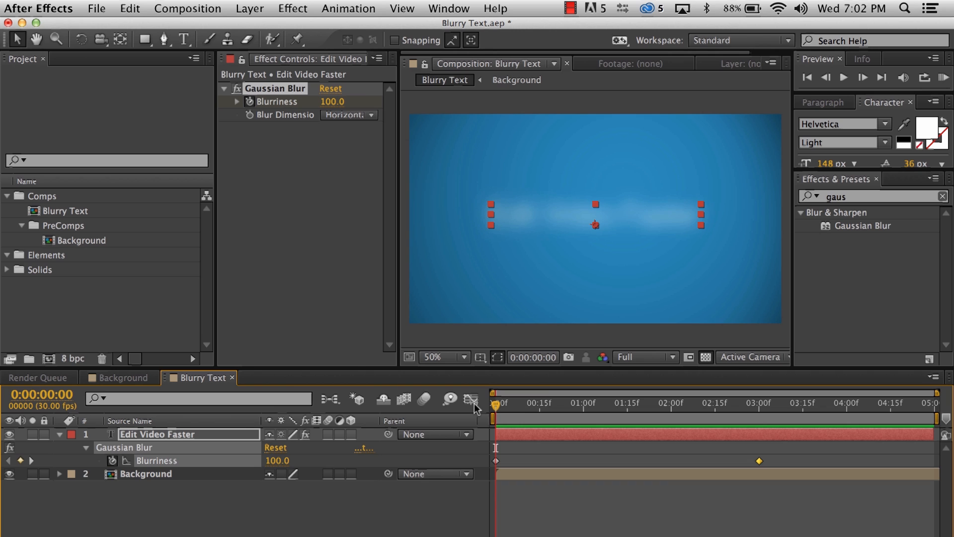
- Show Opacity, keyframe it at 100% ten frames in, and return to the start
key("t")
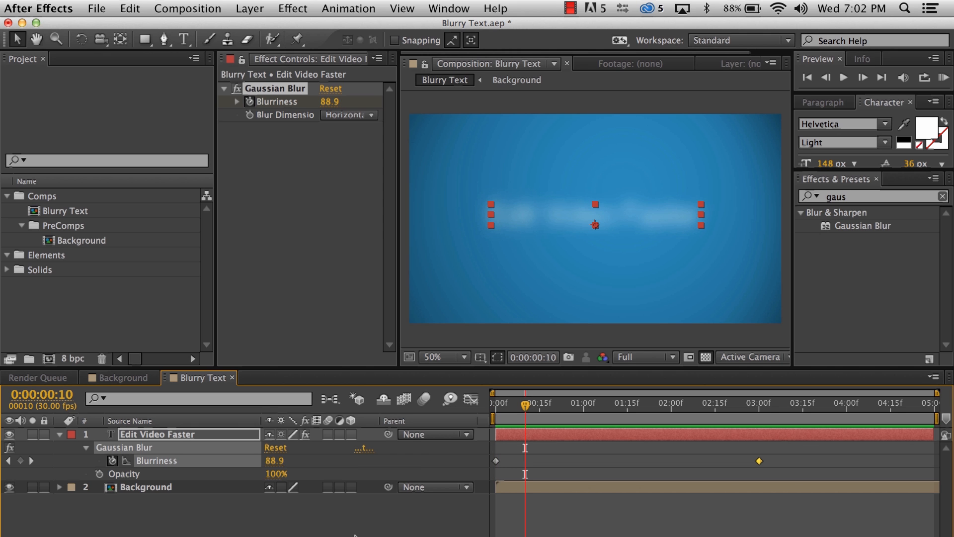
key("shift+pagedown")
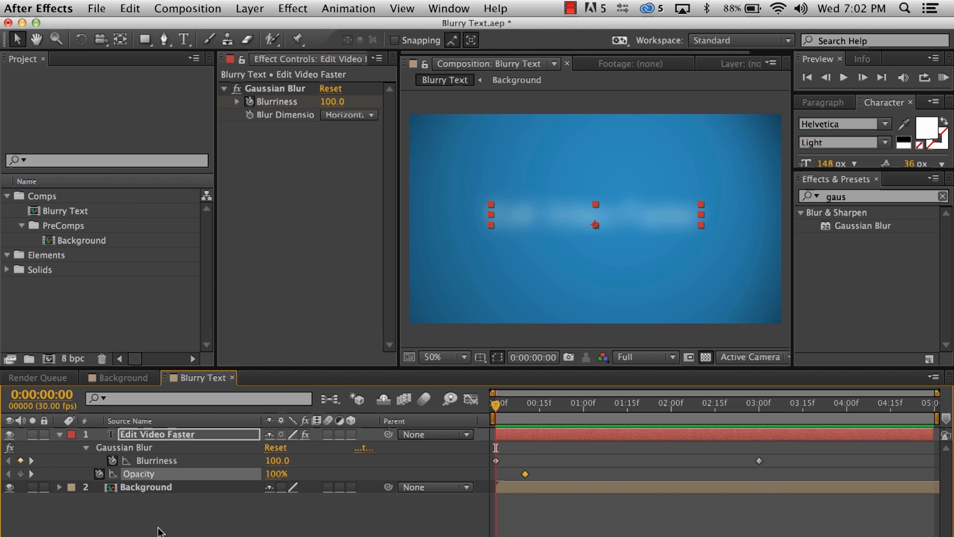
key("Home")
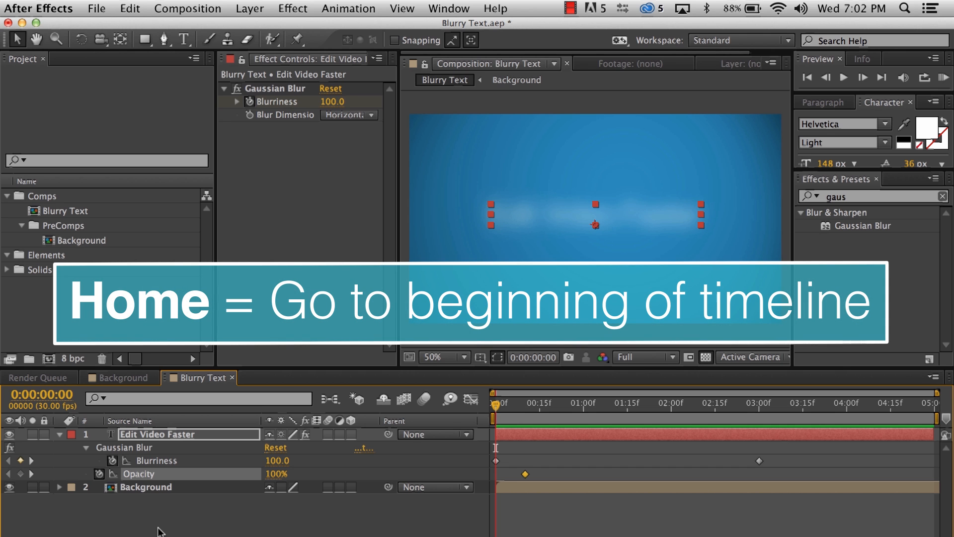
mouse_move(286, 474)
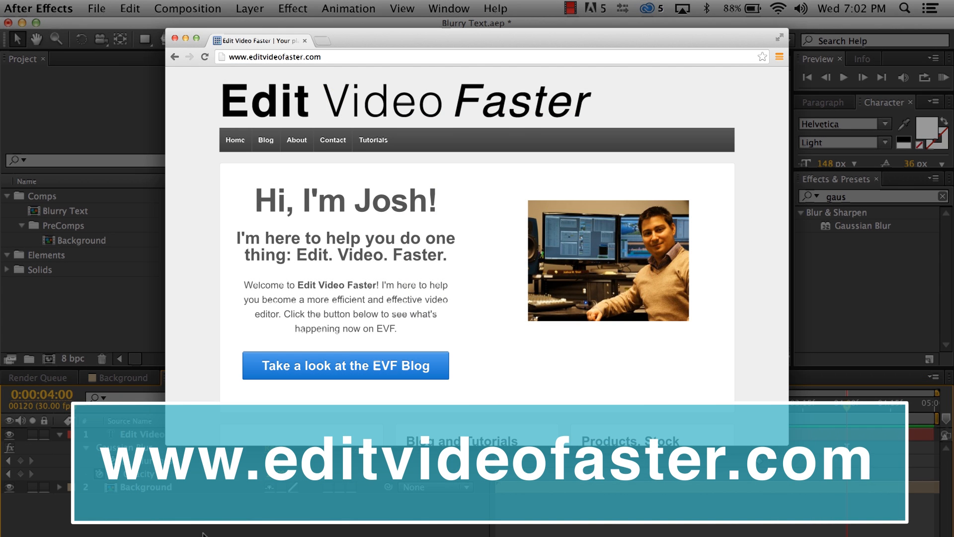
- Open the blog post 'What marriage has taught me about my NLE' from the homepage
left_click(345, 366)
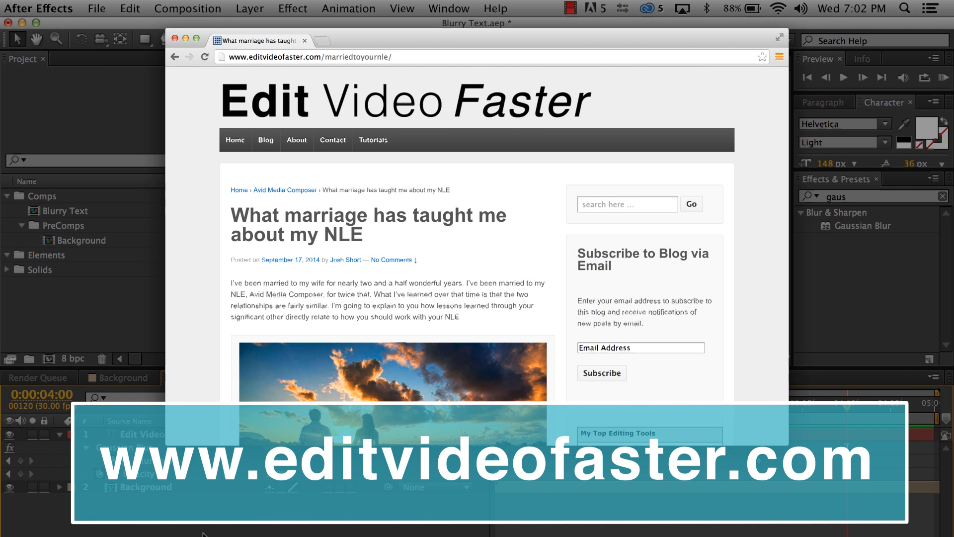